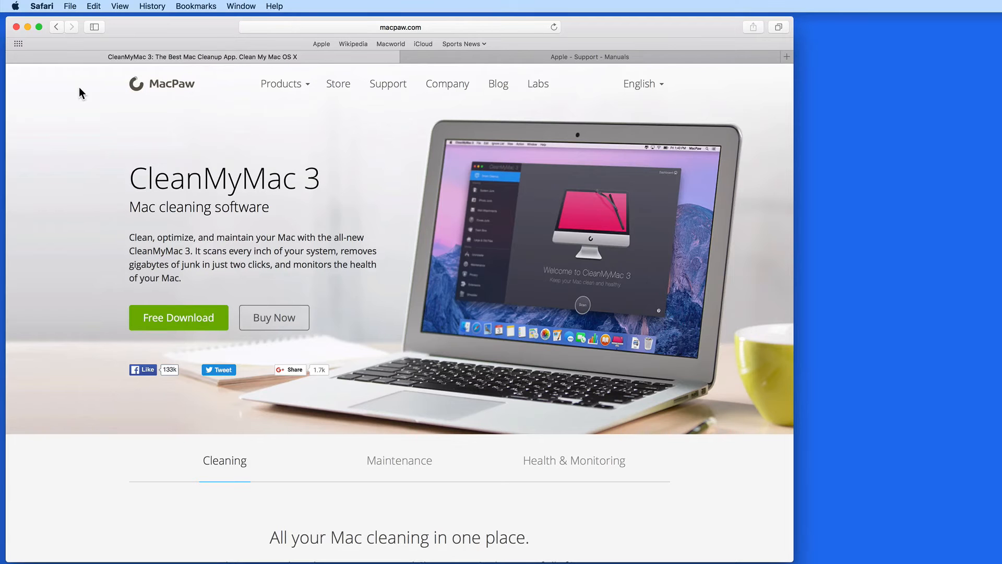
{"action": "mouse_move", "coordinate": [169, 327]}
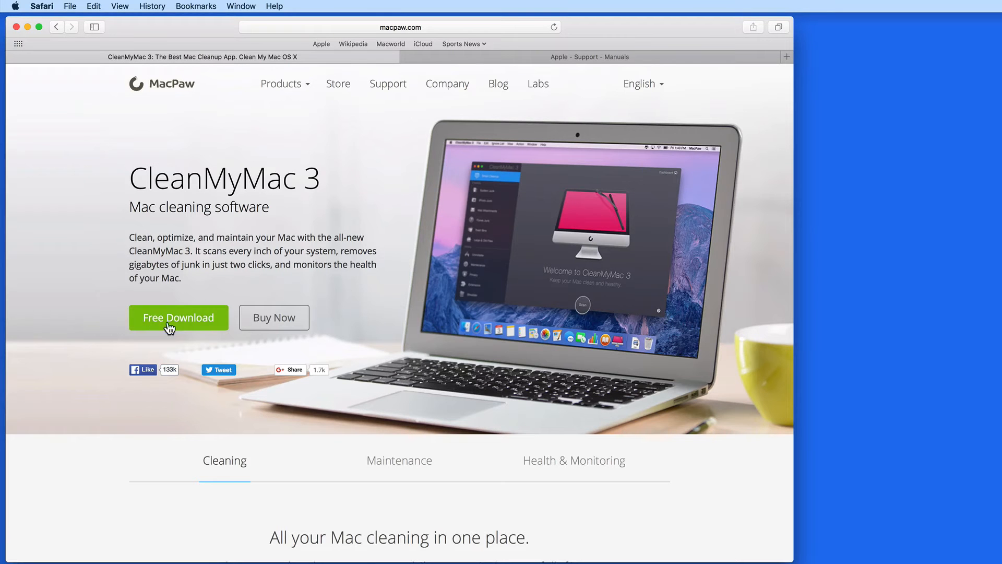
Download CleanMyMac3-2.dmg (33.1 MB), confirm it in the downloads list, and dismiss the thank-you popup.
{"action": "left_click", "coordinate": [178, 317]}
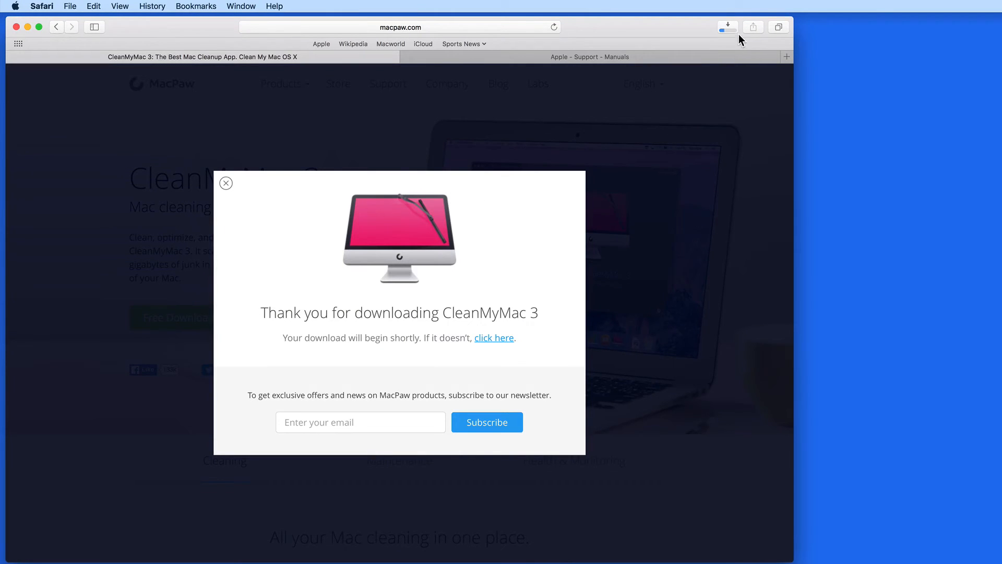
{"action": "left_click", "coordinate": [726, 27]}
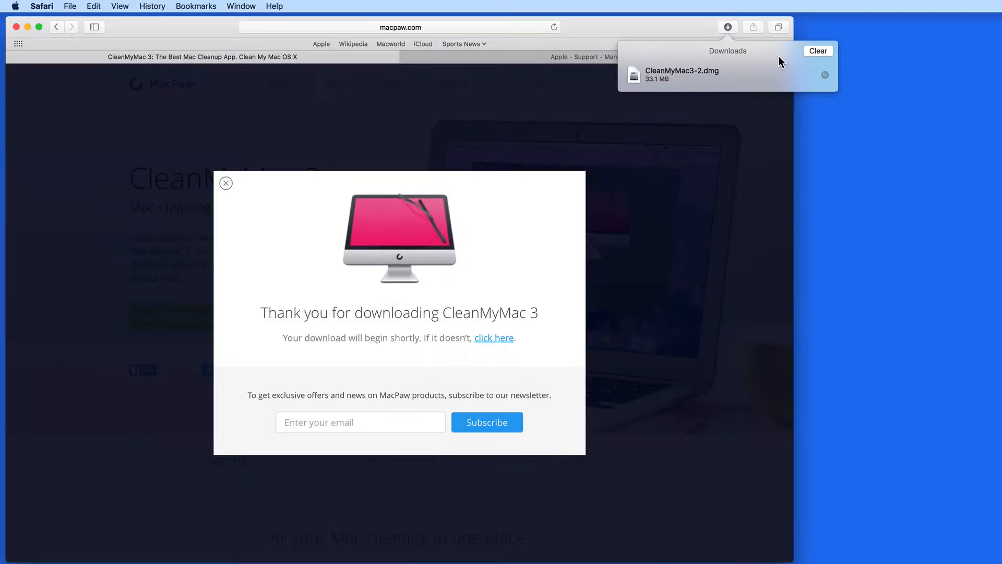
{"action": "mouse_move", "coordinate": [687, 30]}
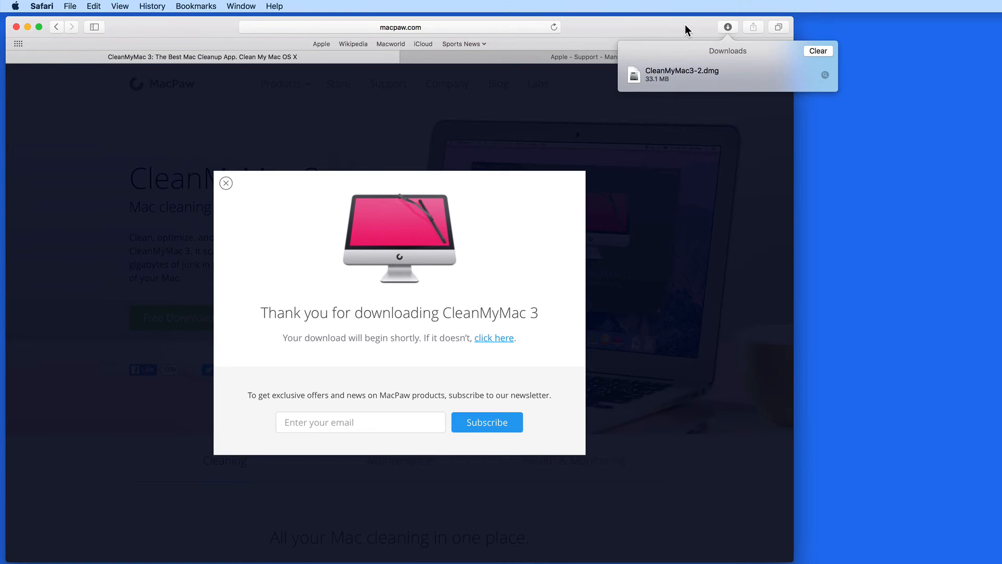
{"action": "mouse_move", "coordinate": [780, 66]}
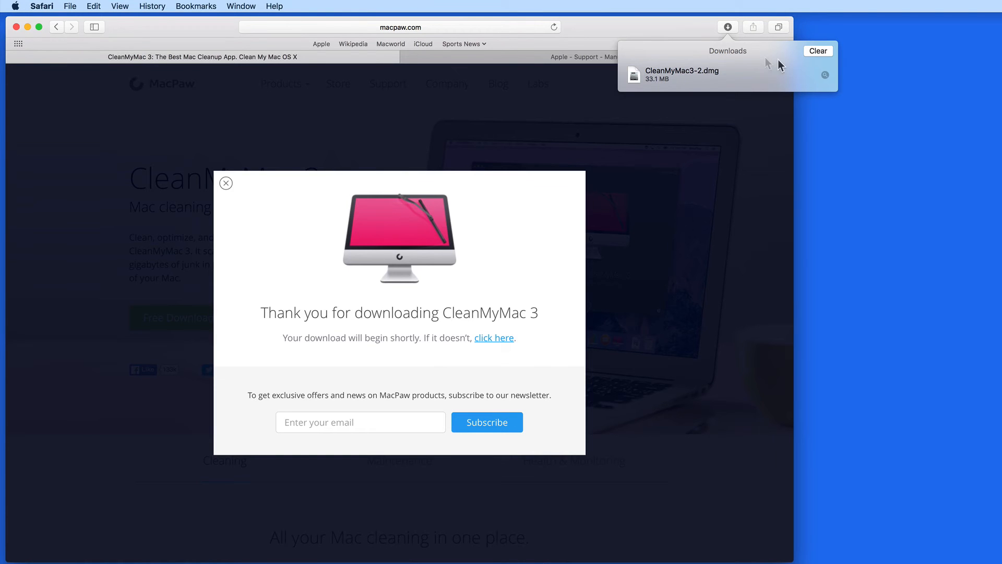
{"action": "left_click", "coordinate": [728, 27]}
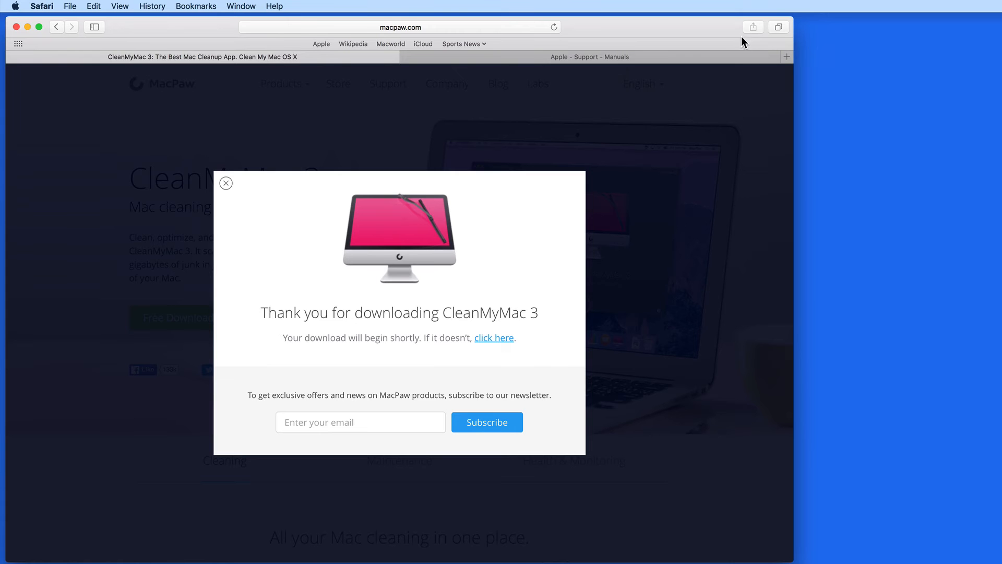
{"action": "mouse_move", "coordinate": [321, 182]}
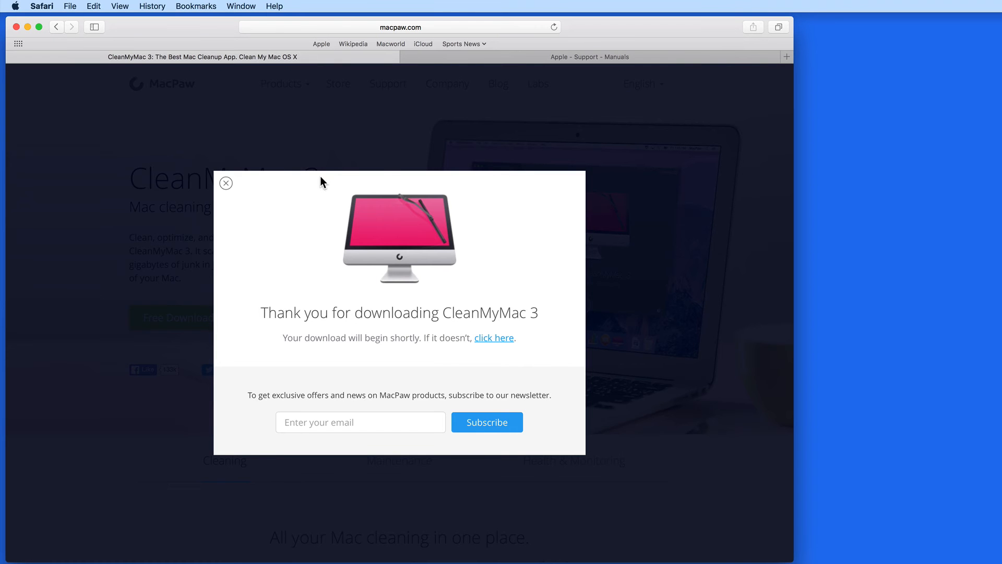
{"action": "left_click", "coordinate": [225, 183]}
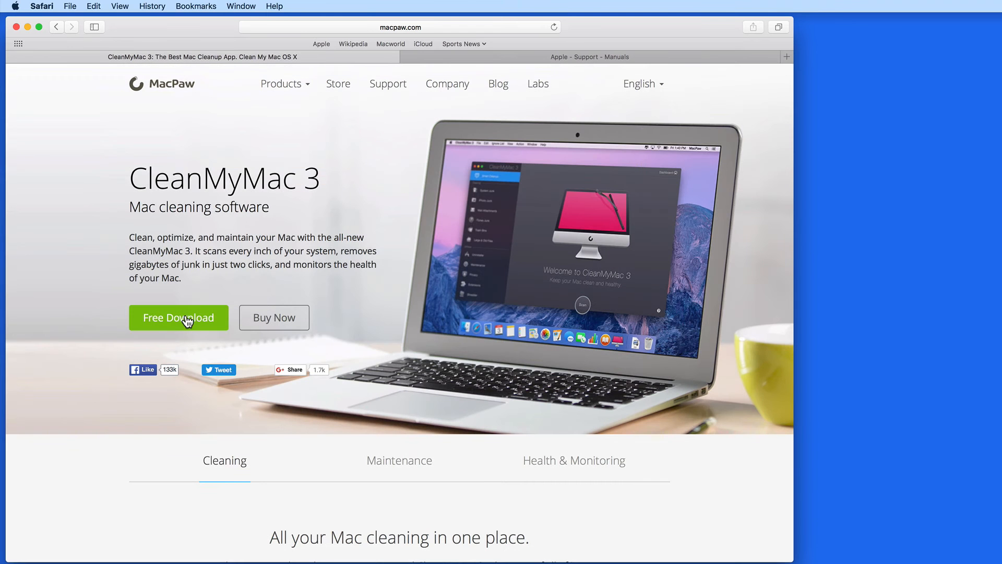
Download CleanMyMac3-3.dmg again and bring up its Show in Finder option in the downloads list.
{"action": "left_click", "coordinate": [179, 317]}
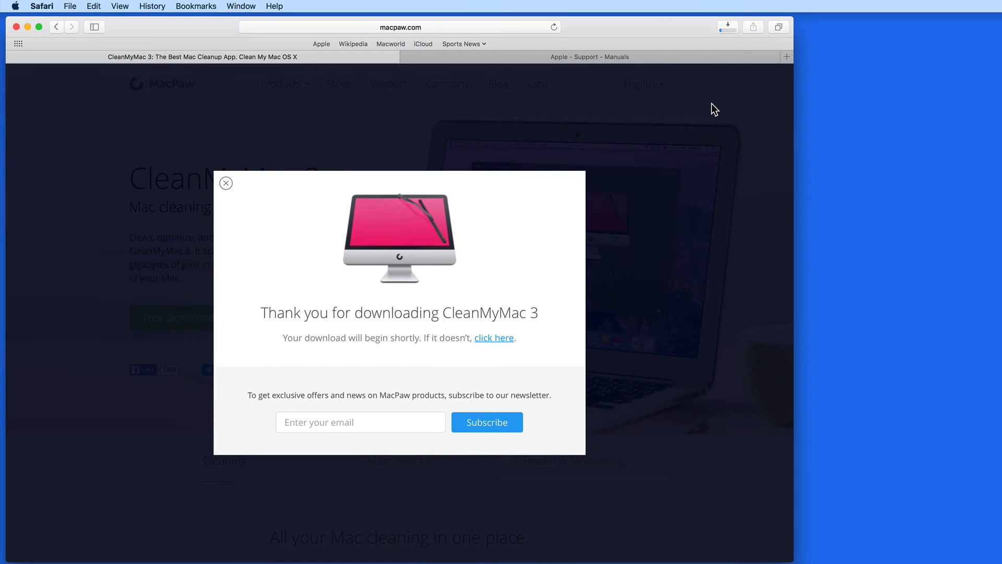
{"action": "left_click", "coordinate": [727, 26]}
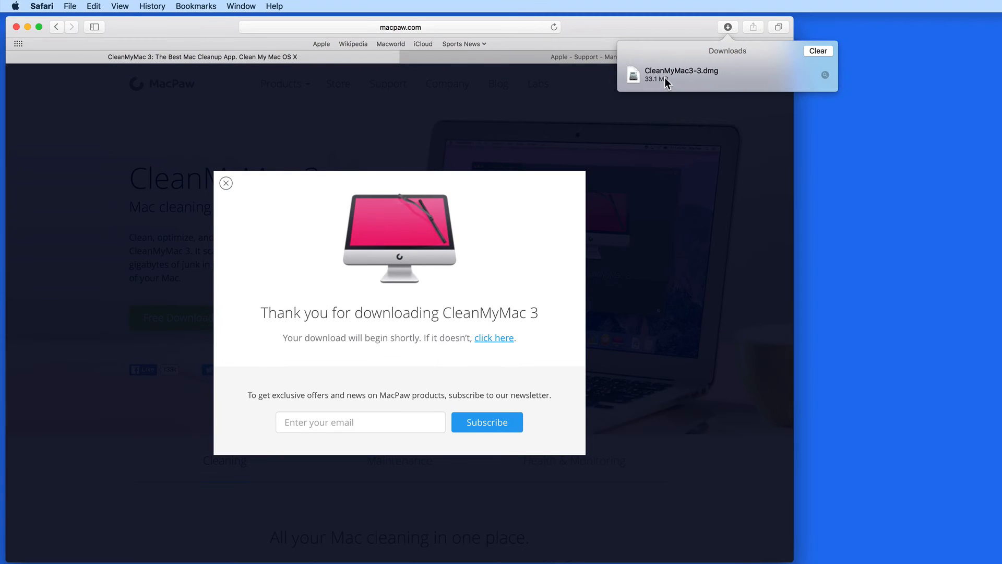
{"action": "right_click", "coordinate": [681, 74]}
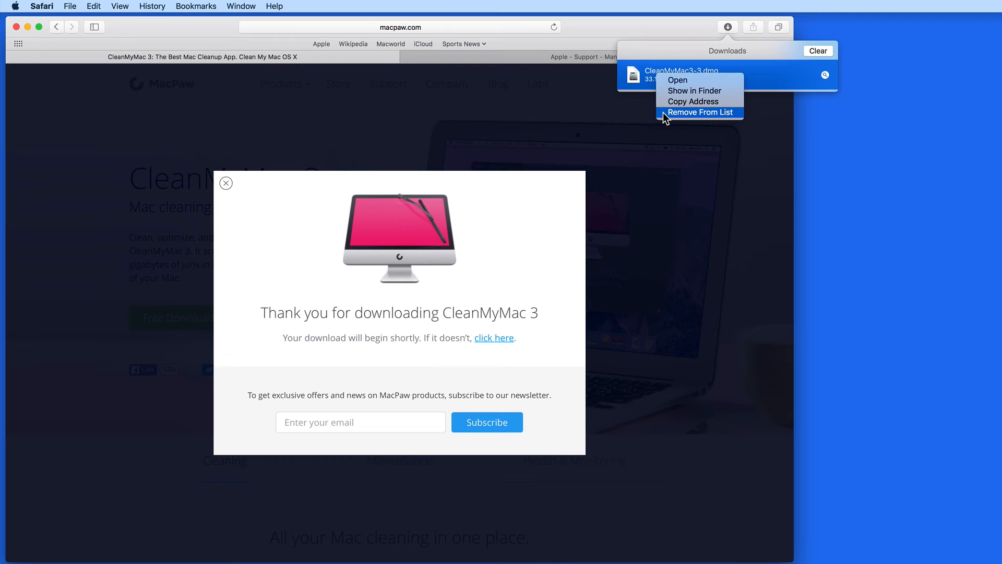
{"action": "mouse_move", "coordinate": [673, 63]}
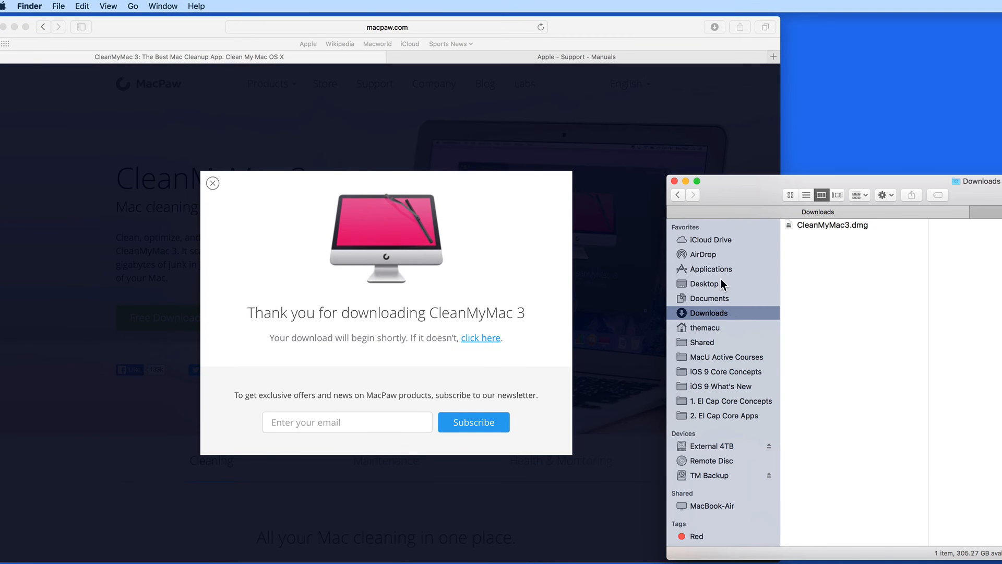
{"action": "mouse_move", "coordinate": [750, 314]}
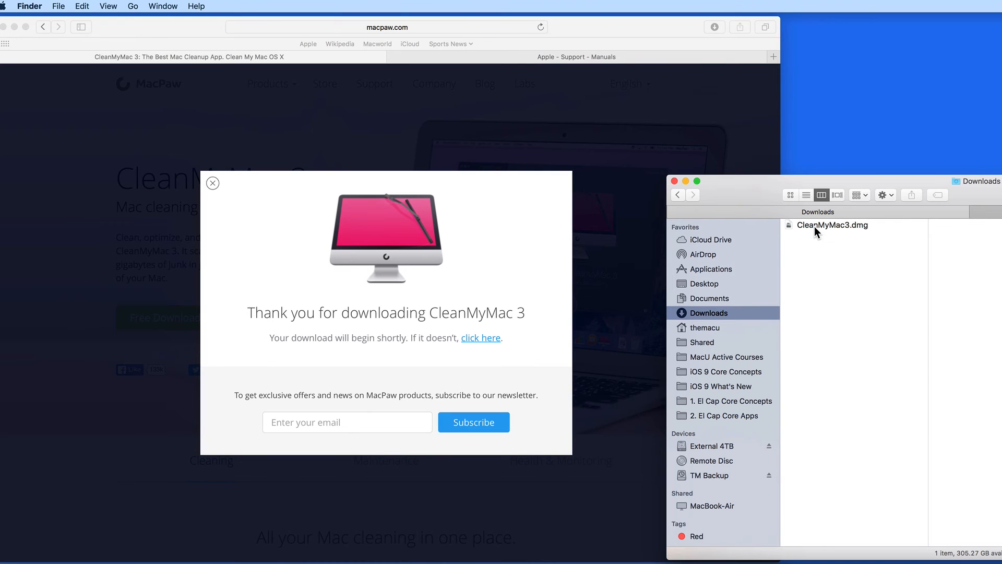
Mount the CleanMyMac3.dmg disk image from the Finder Downloads folder.
{"action": "double_click", "coordinate": [831, 225]}
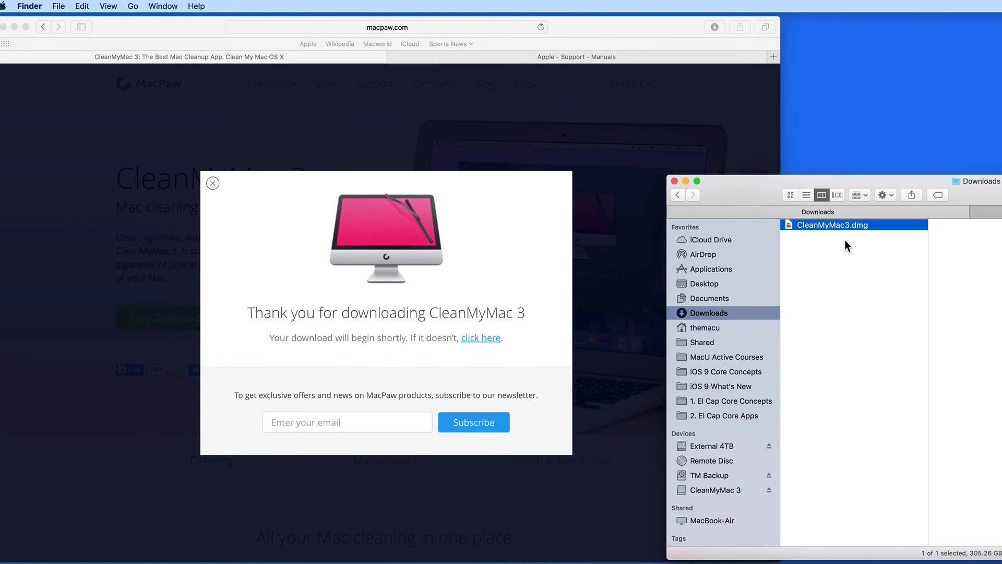
{"action": "mouse_move", "coordinate": [825, 239]}
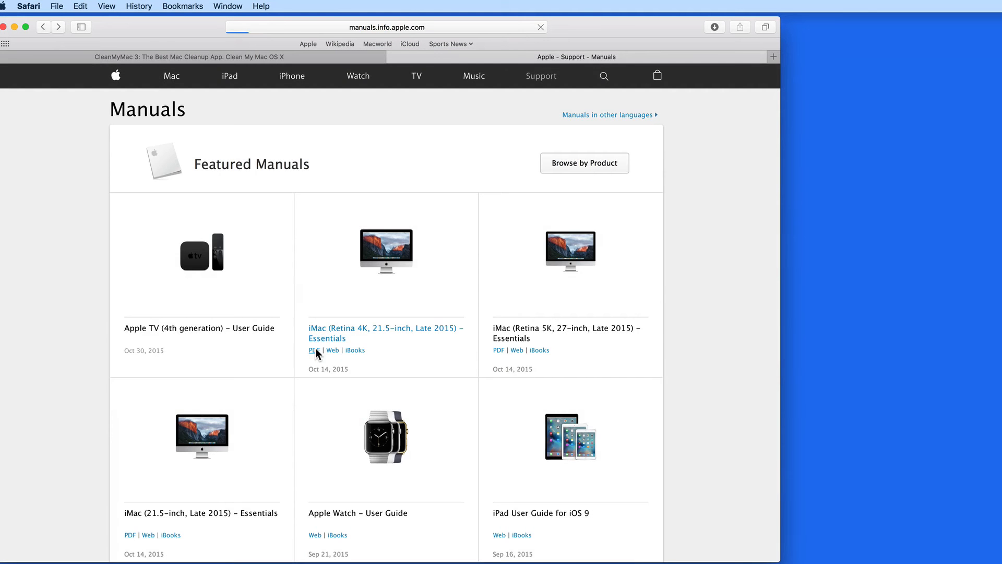
{"action": "left_click", "coordinate": [314, 350]}
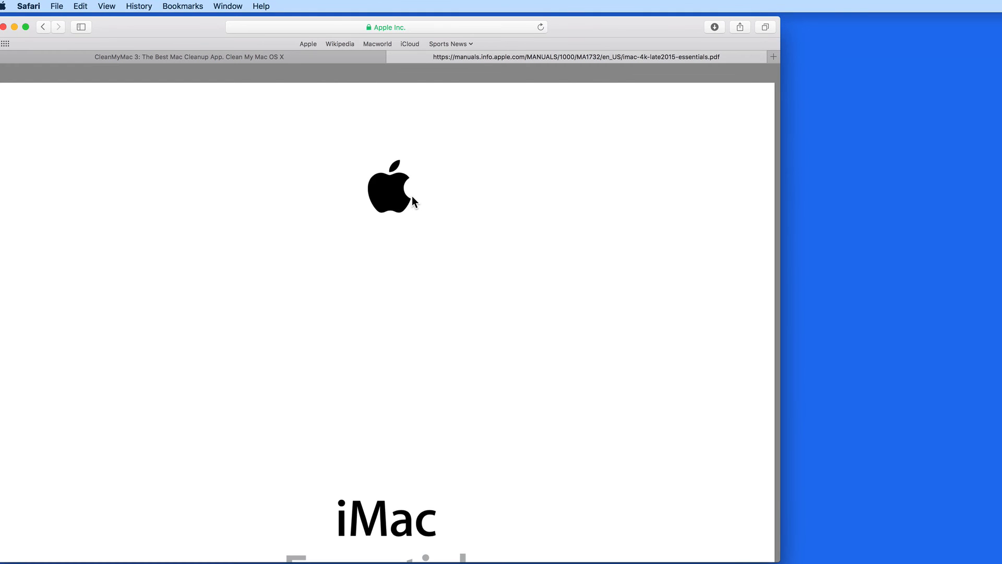
{"action": "scroll", "scroll_direction": "down", "scroll_amount": 3}
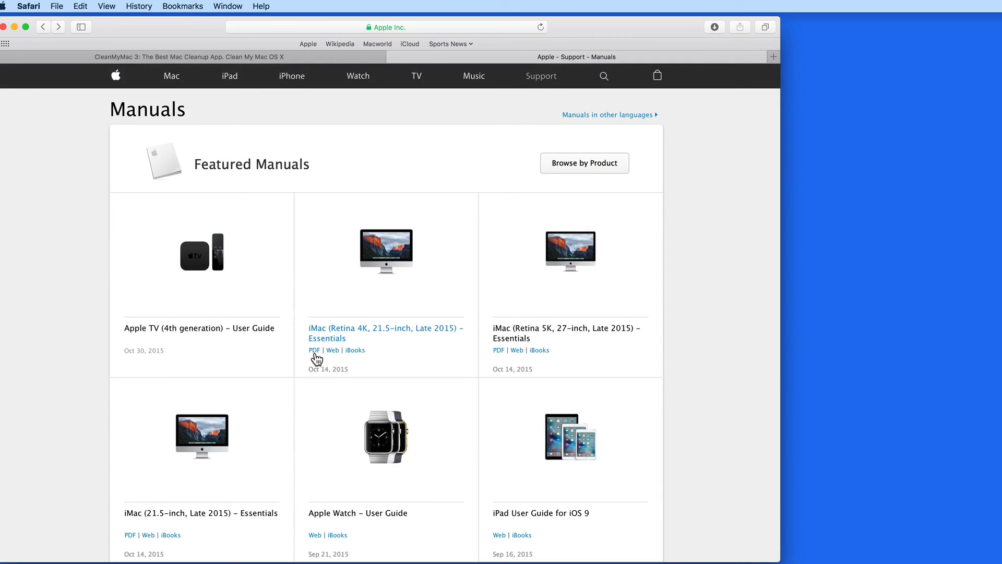
{"action": "right_click", "coordinate": [314, 349]}
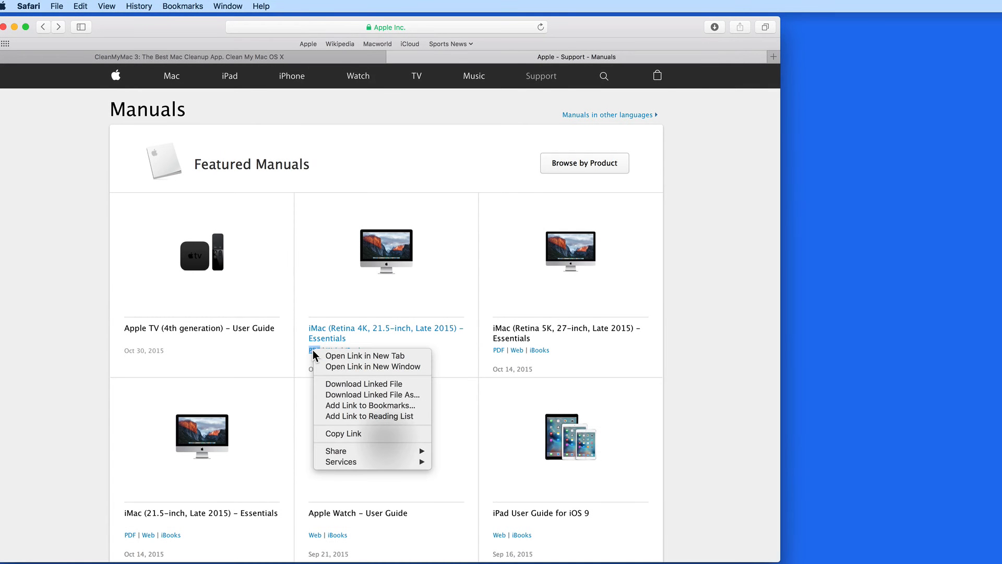
{"action": "mouse_move", "coordinate": [355, 359]}
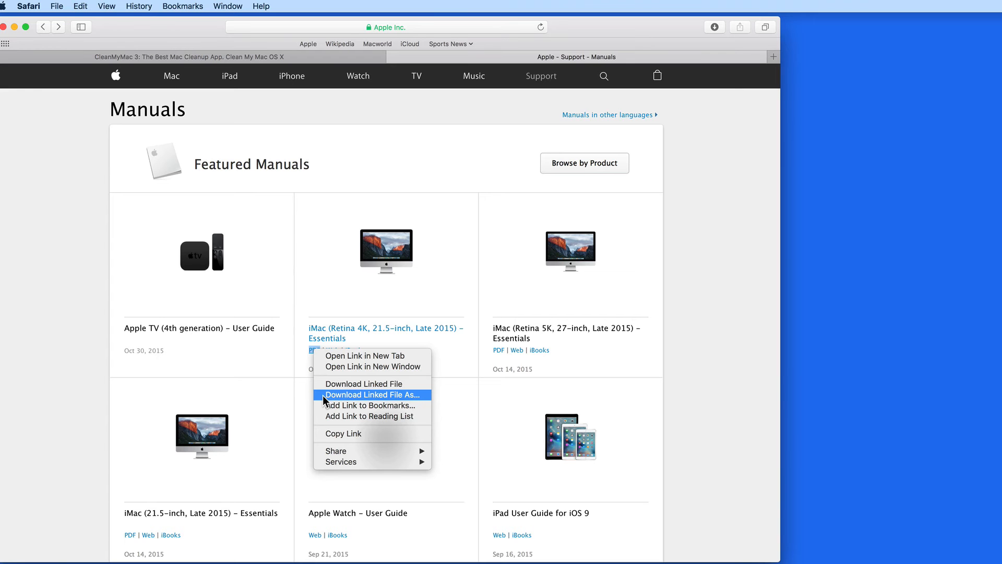
{"action": "mouse_move", "coordinate": [305, 367]}
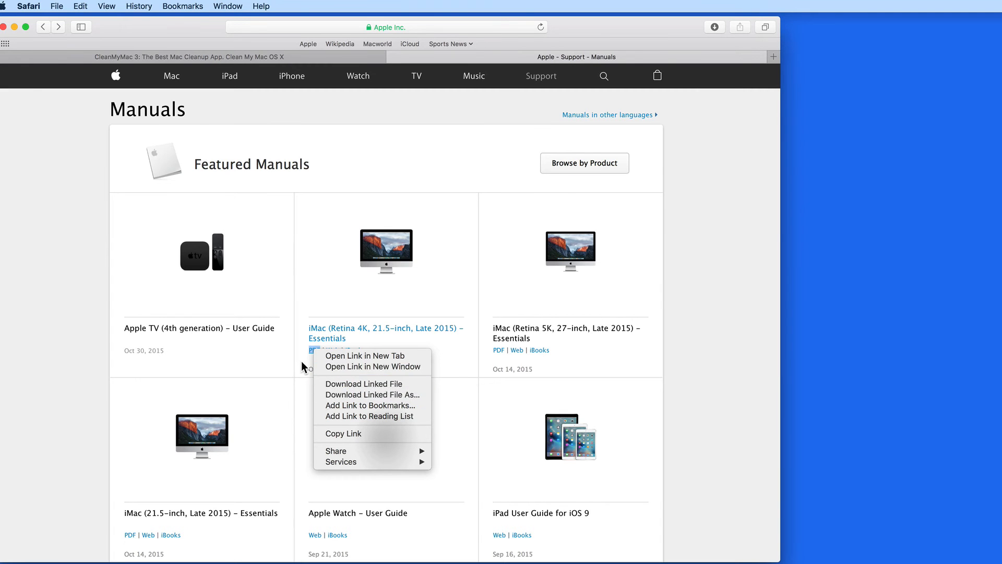
{"action": "left_click", "coordinate": [377, 265]}
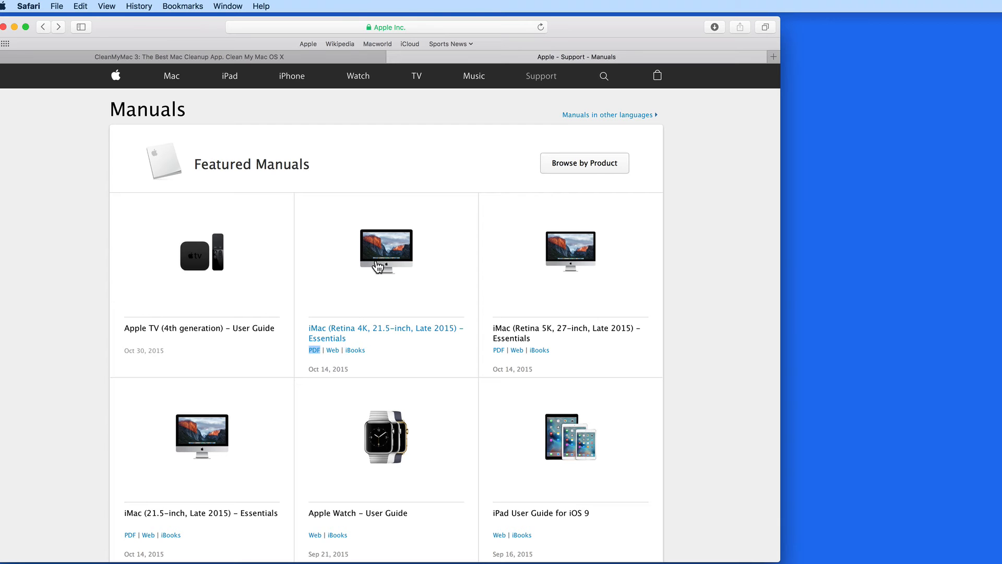
{"action": "mouse_move", "coordinate": [376, 264]}
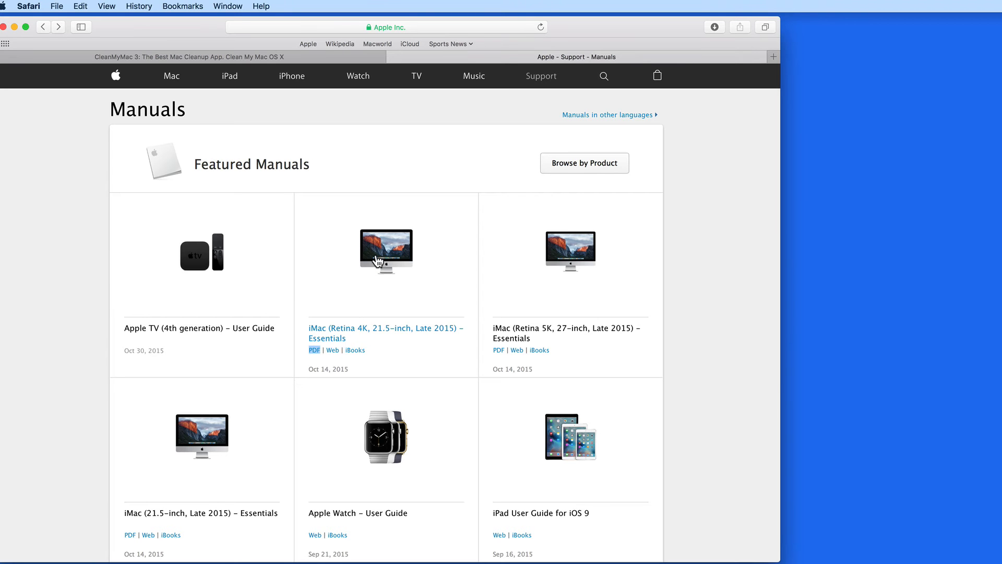
Download late-2015.html linked from the iMac picture and save imac215-elcapitan-240.png to Downloads.
{"action": "right_click", "coordinate": [385, 251]}
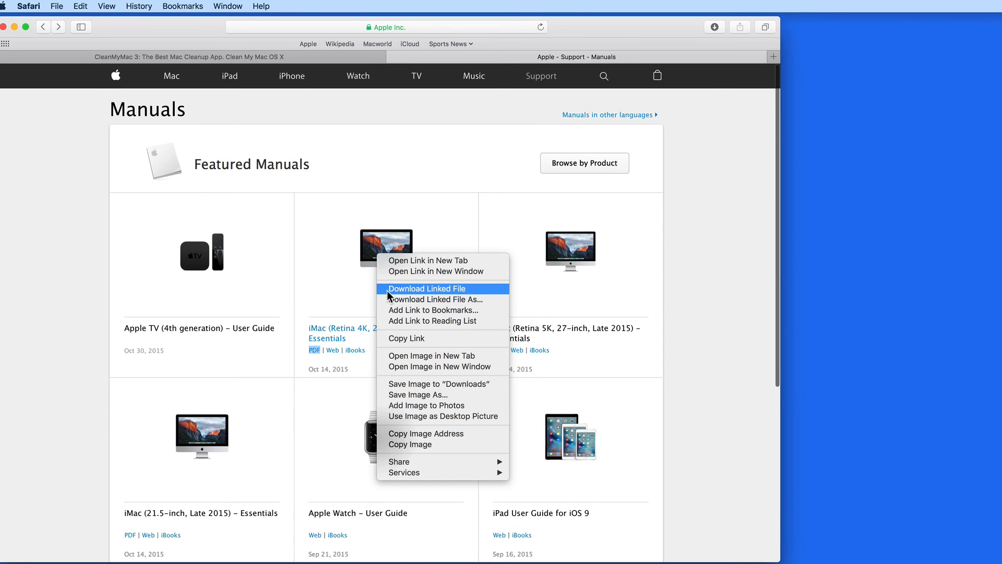
{"action": "left_click", "coordinate": [426, 288]}
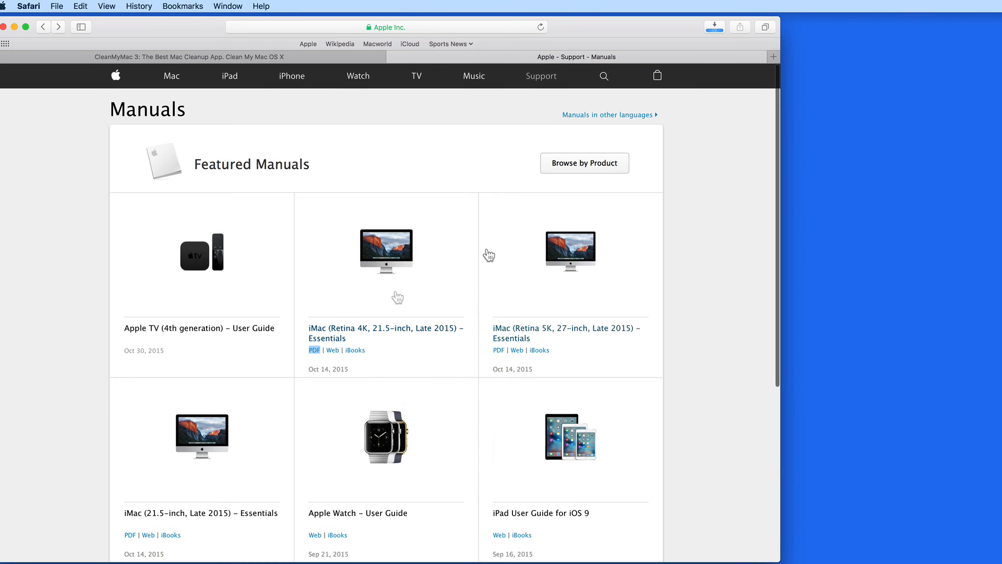
{"action": "left_click", "coordinate": [714, 27]}
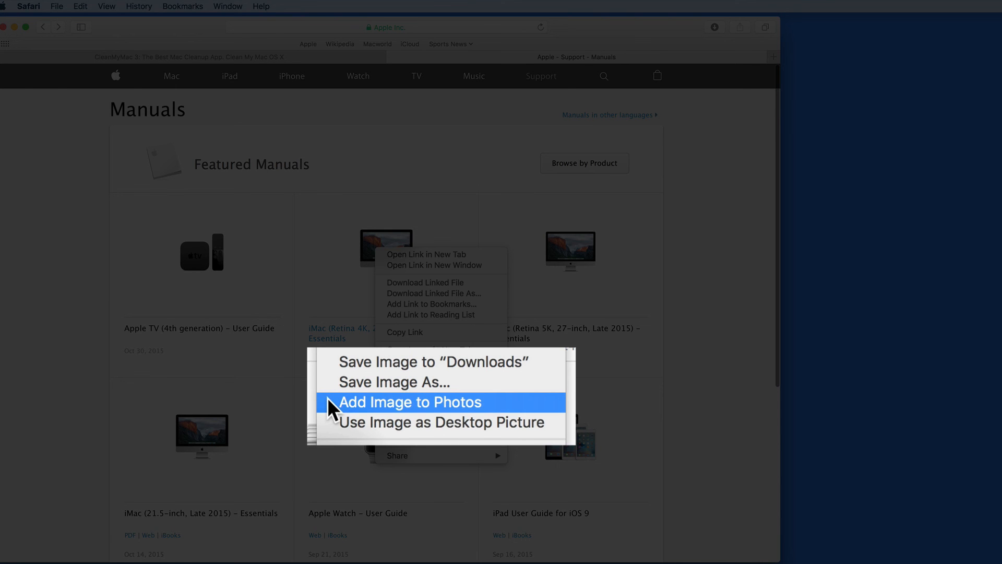
{"action": "mouse_move", "coordinate": [332, 426]}
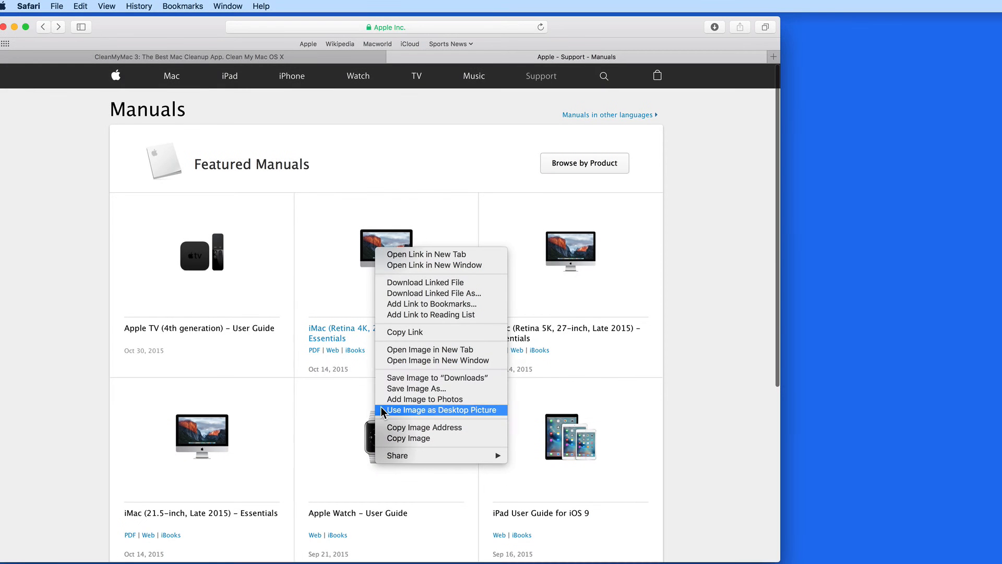
{"action": "left_click", "coordinate": [382, 384]}
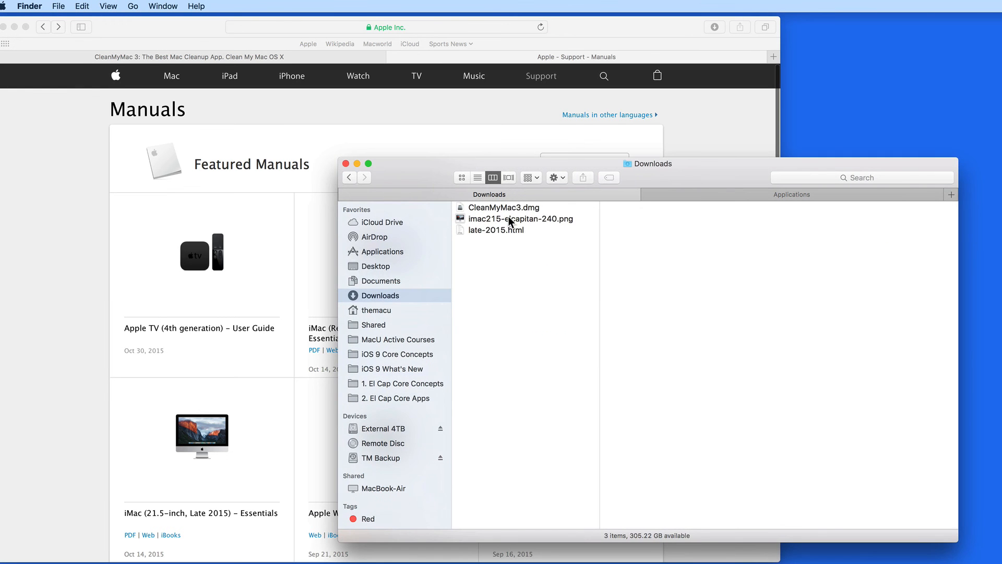
Preview imac215-elcapitan-240.png and CleanMyMac3.dmg, then bring up the DMG's Move to Trash option.
{"action": "left_click", "coordinate": [520, 218]}
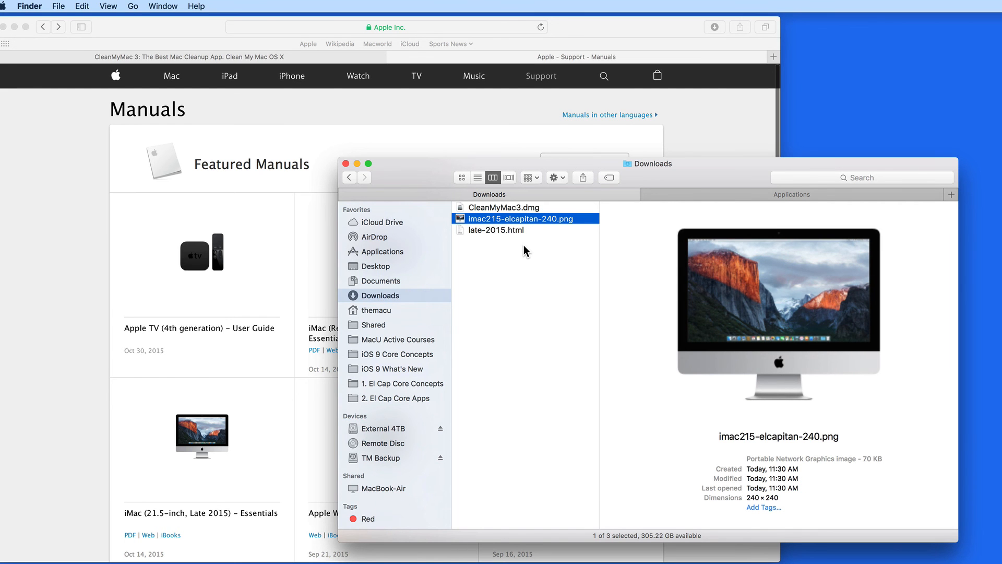
{"action": "mouse_move", "coordinate": [526, 250]}
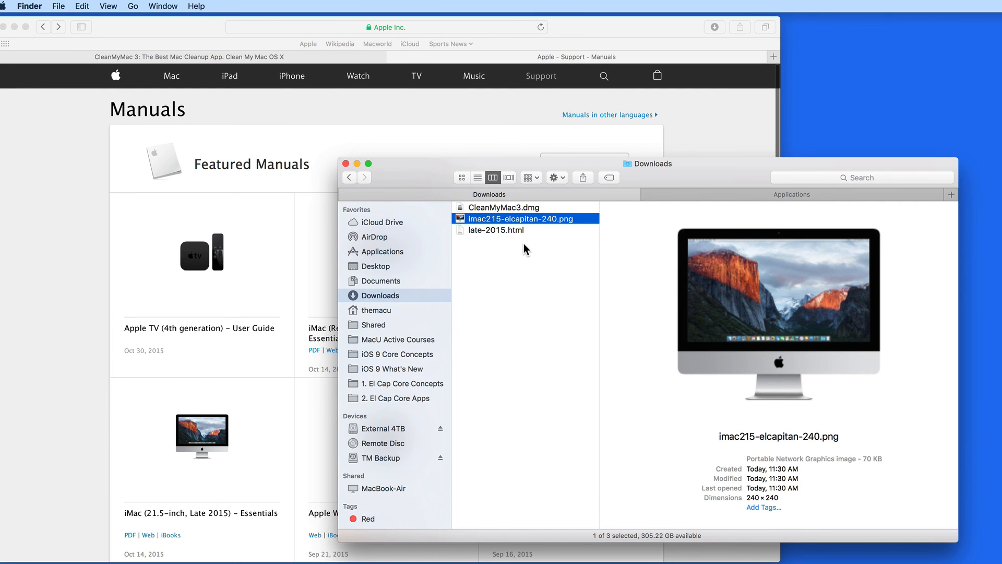
{"action": "left_click", "coordinate": [505, 207]}
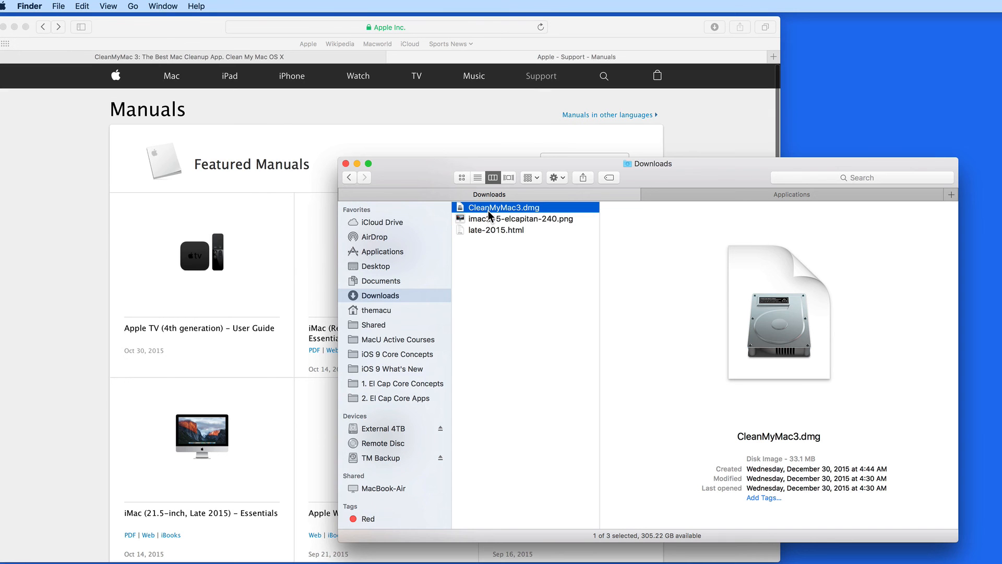
{"action": "right_click", "coordinate": [505, 207]}
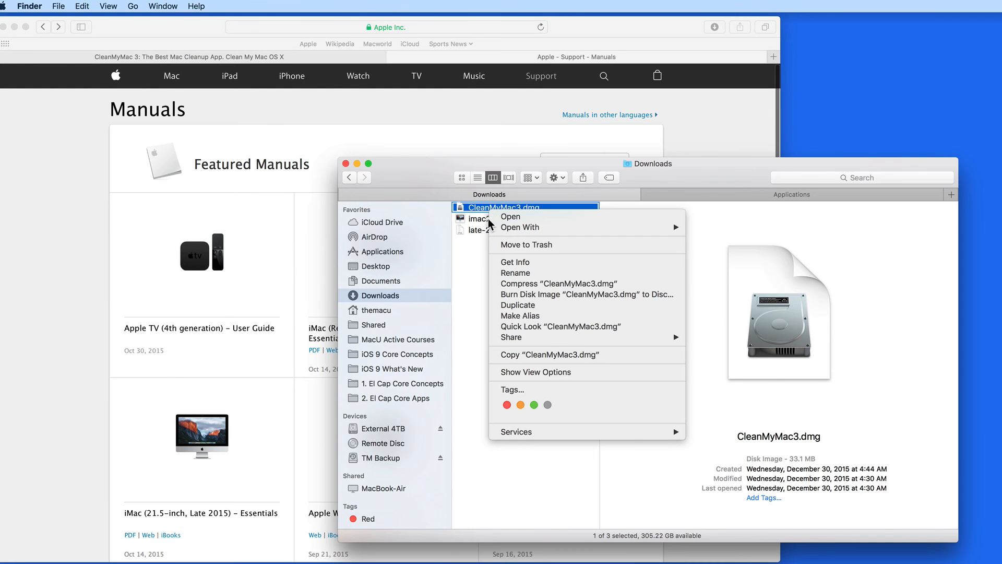
{"action": "mouse_move", "coordinate": [525, 244]}
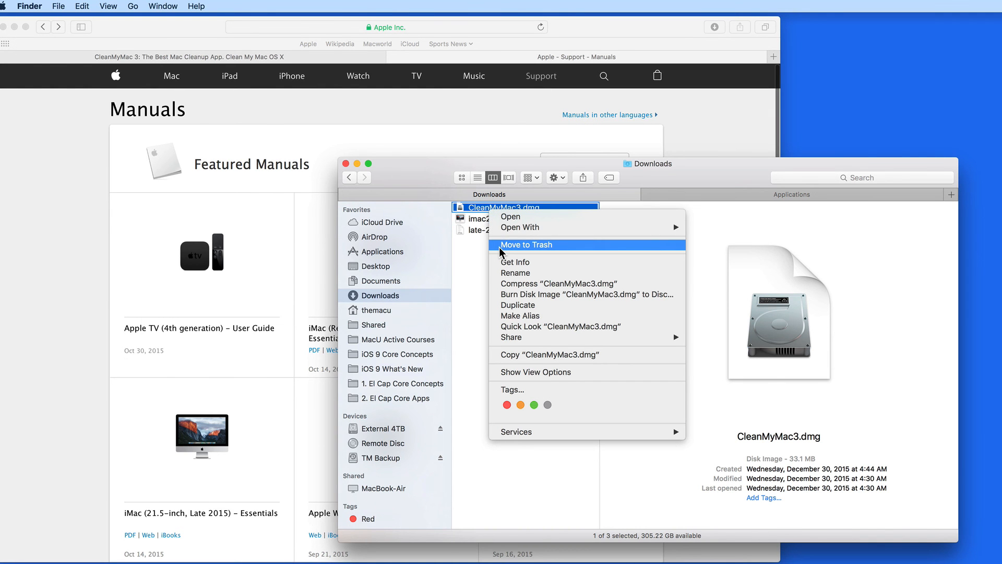